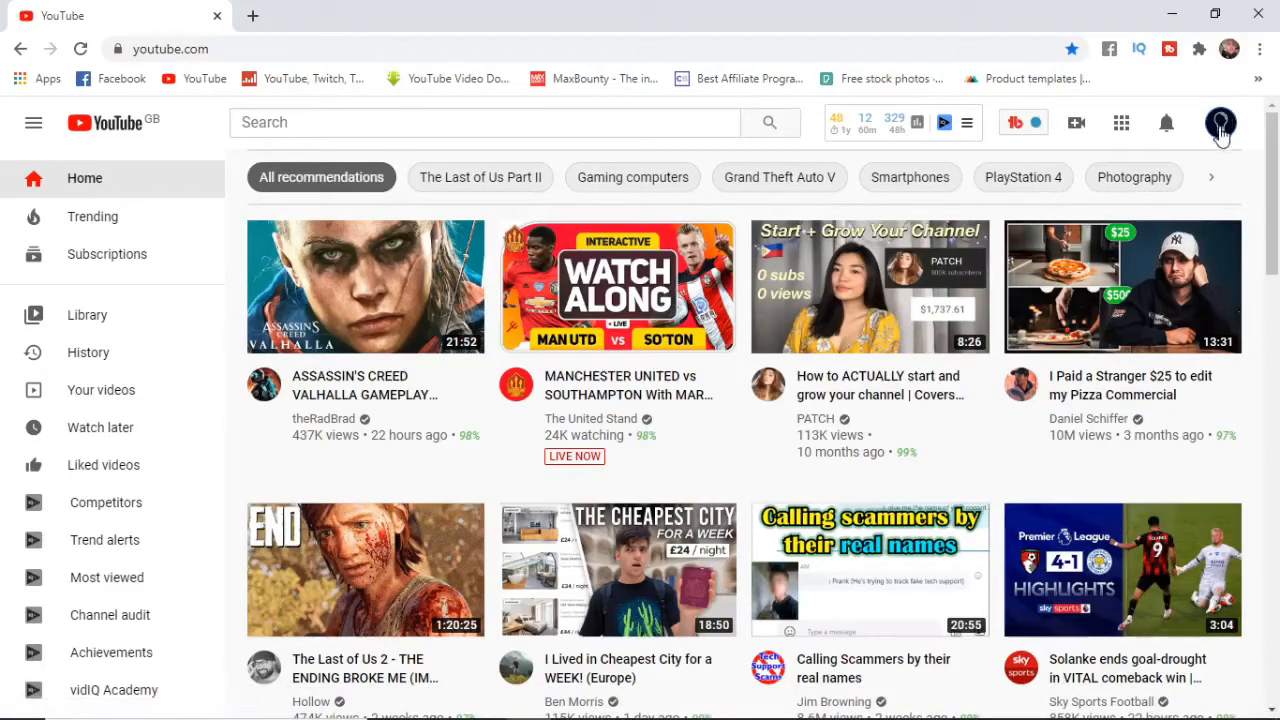
# Step: Go from the profile avatar to YouTube Settings and bring Channel managers into view
pyautogui.click(1220, 122)
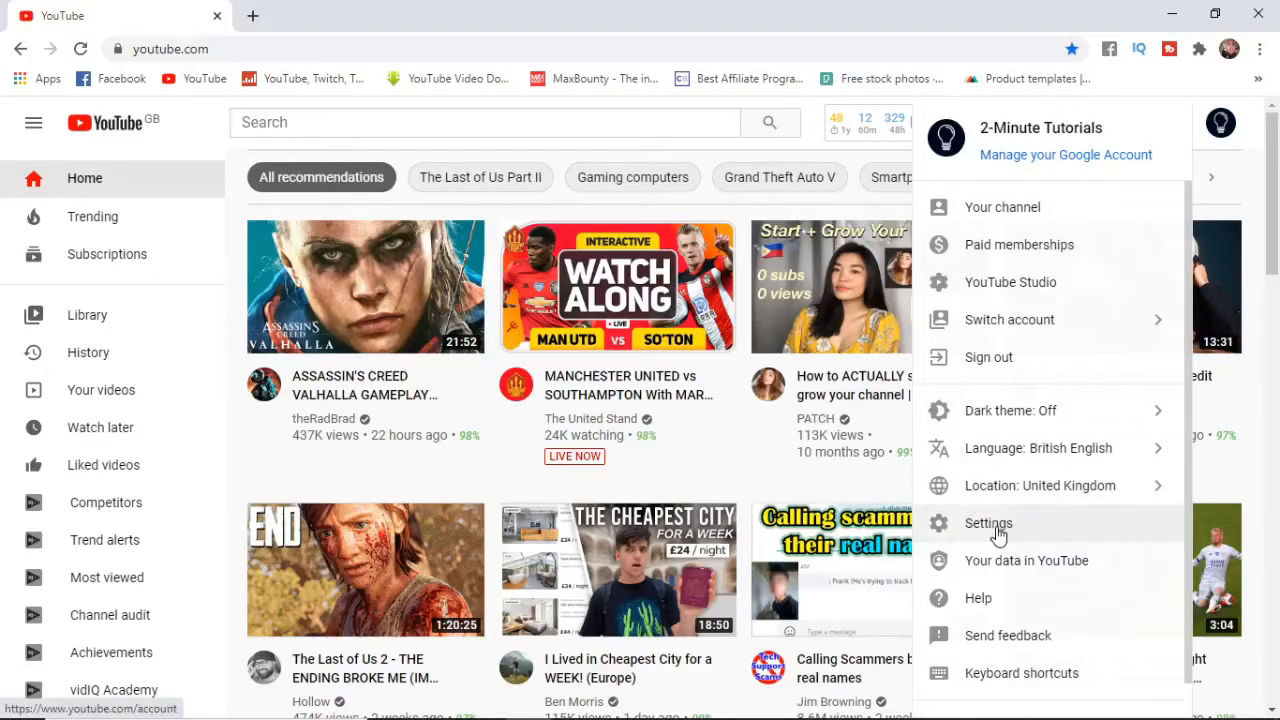
pyautogui.click(988, 524)
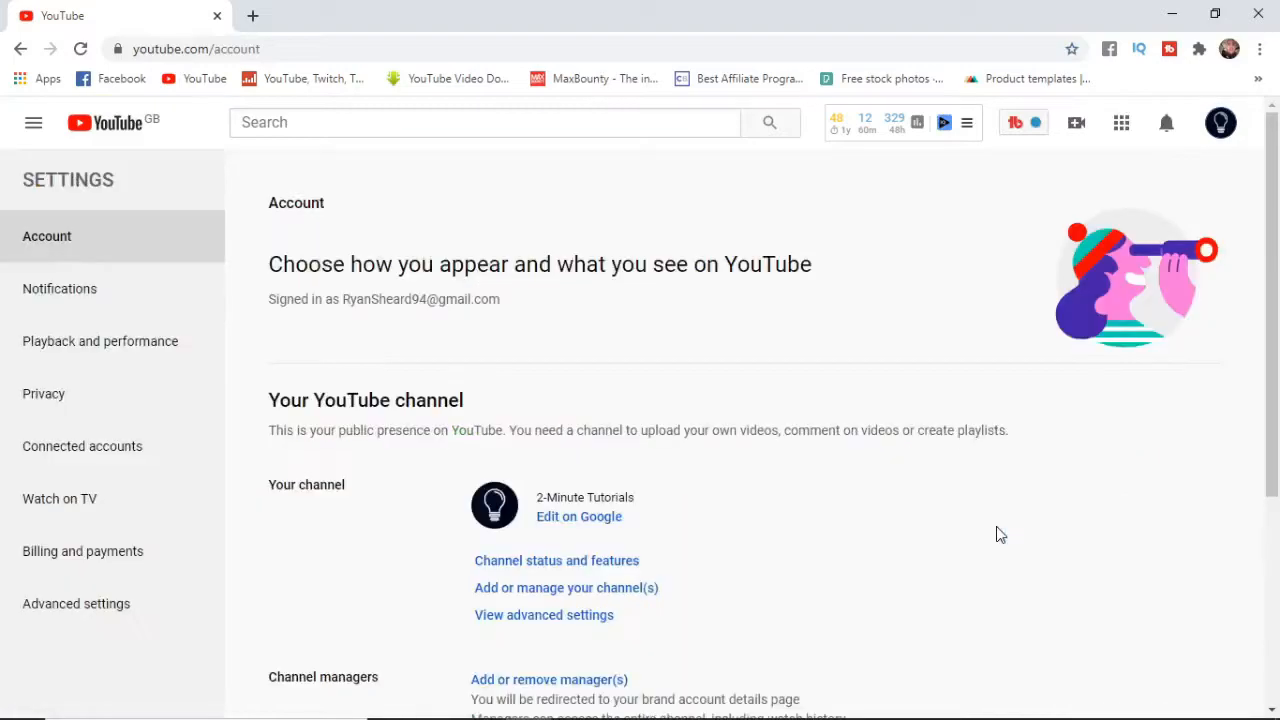
pyautogui.scroll(-3)
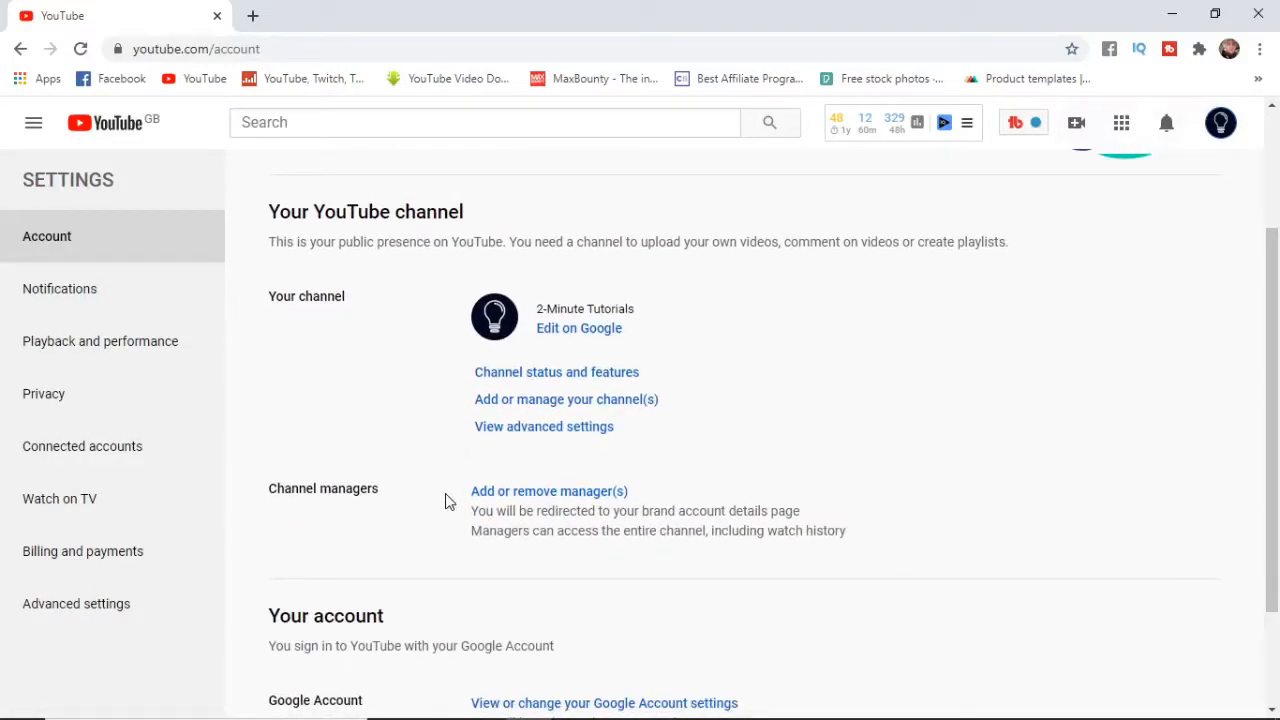
pyautogui.moveTo(548, 492)
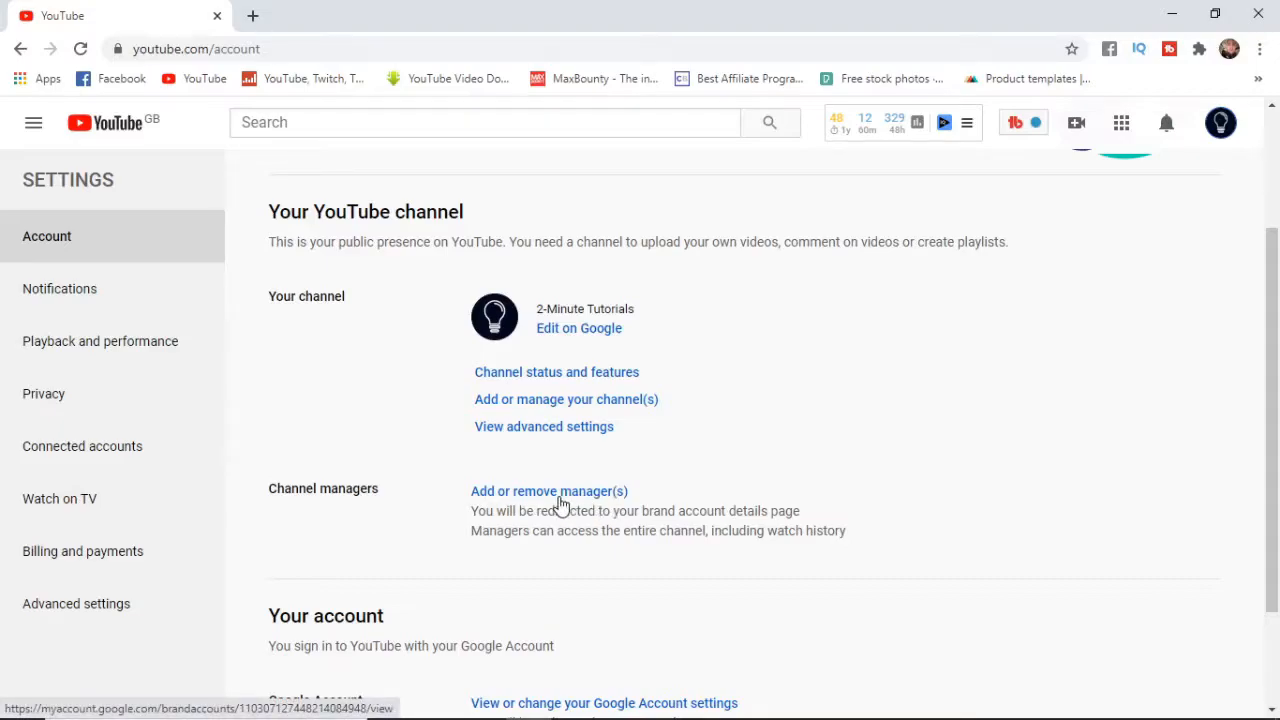
# Step: Start managing Brand Account permissions and pass the password and phone identity check
pyautogui.click(548, 490)
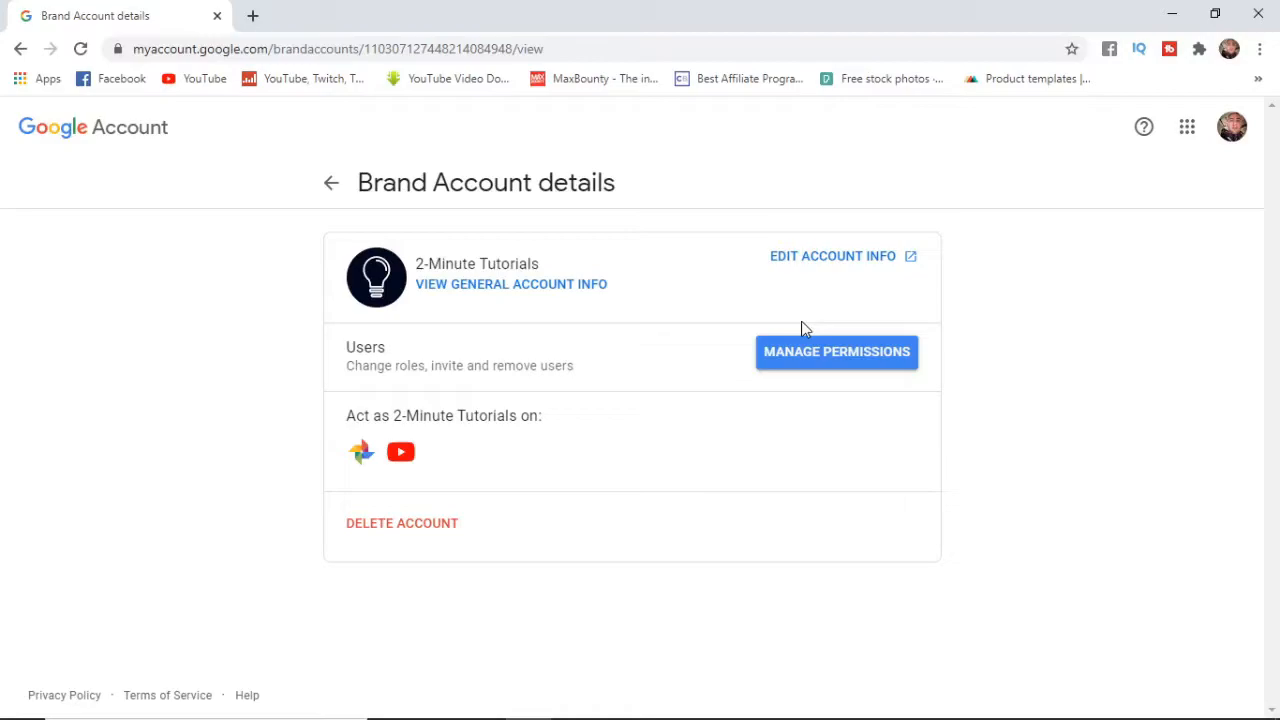
pyautogui.moveTo(812, 364)
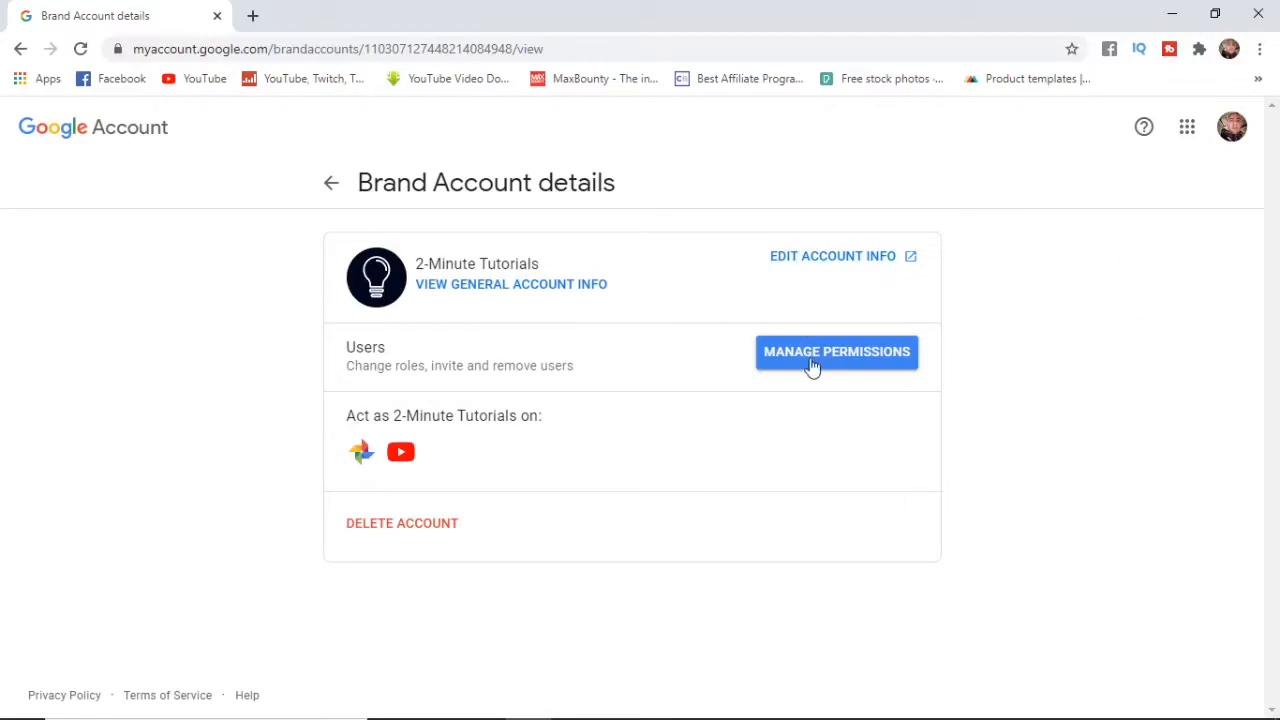
pyautogui.click(836, 352)
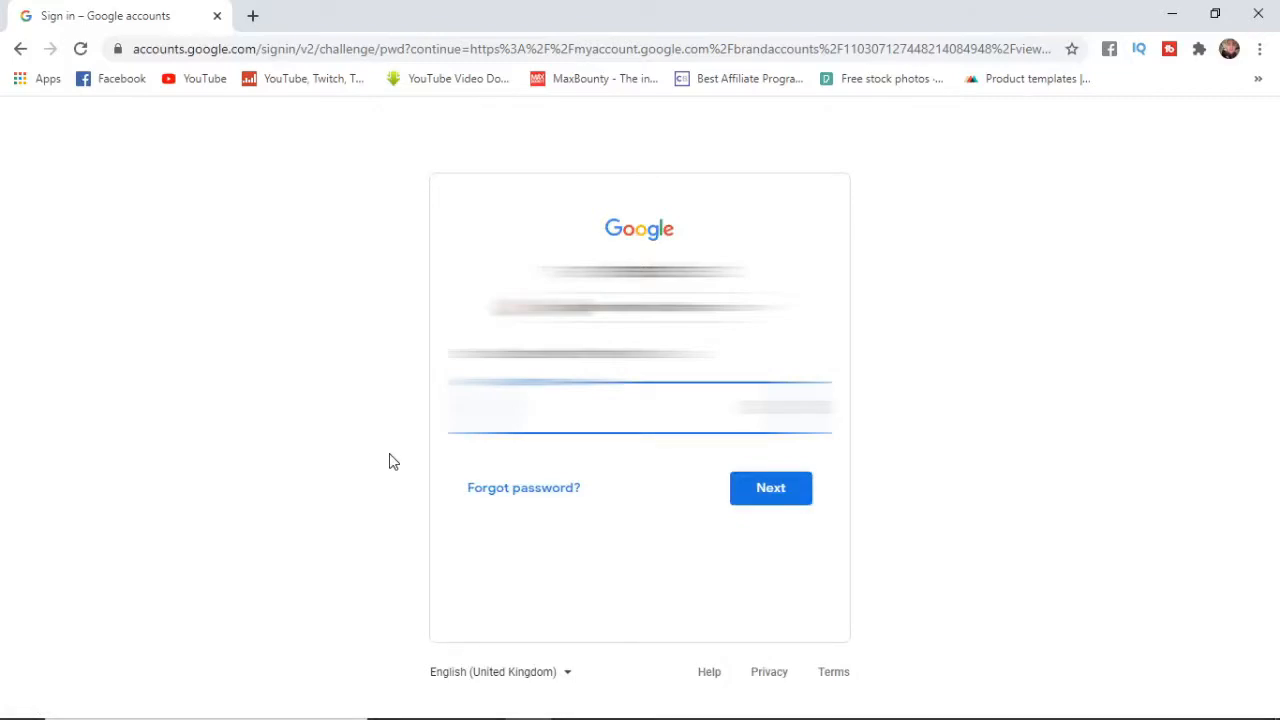
pyautogui.click(770, 488)
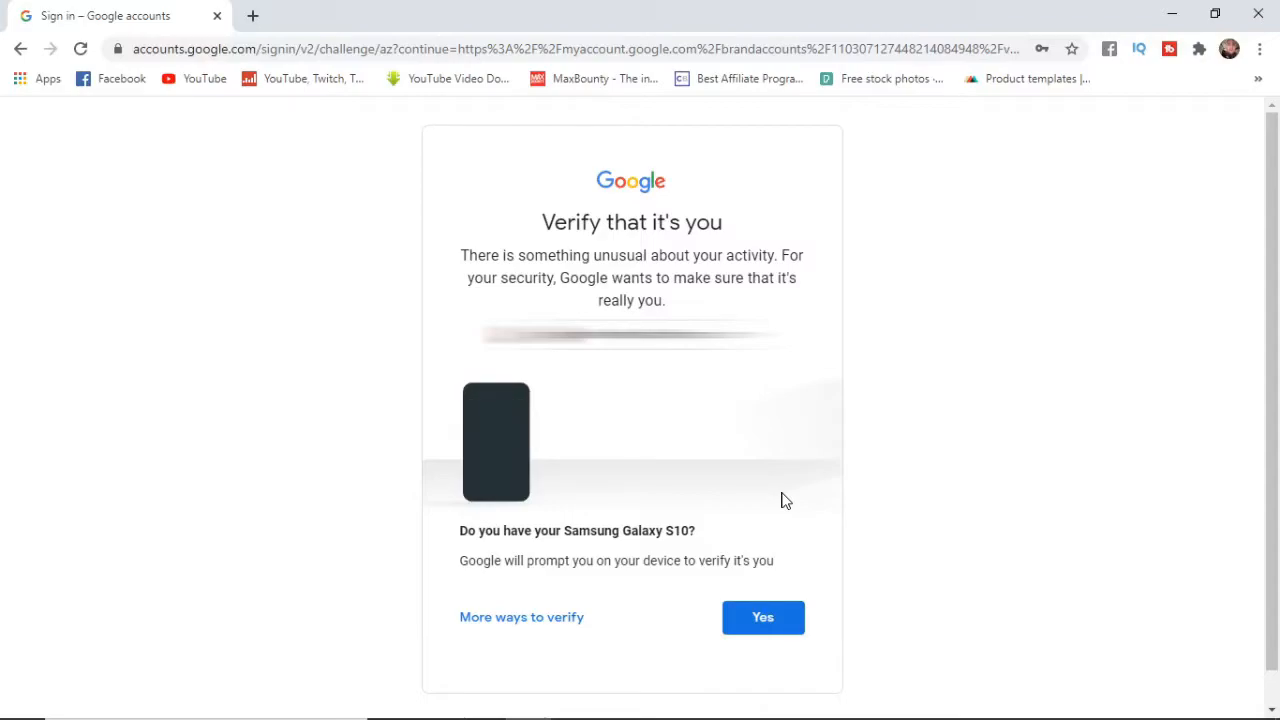
pyautogui.click(762, 616)
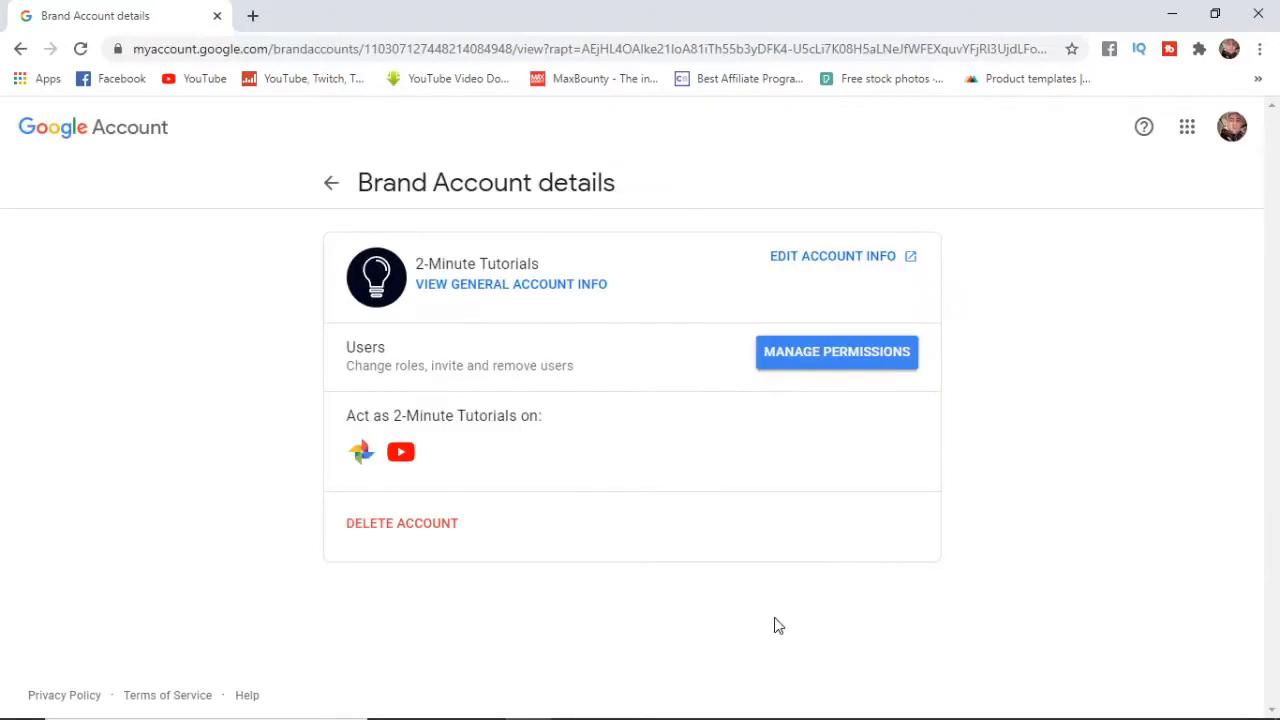
pyautogui.moveTo(648, 528)
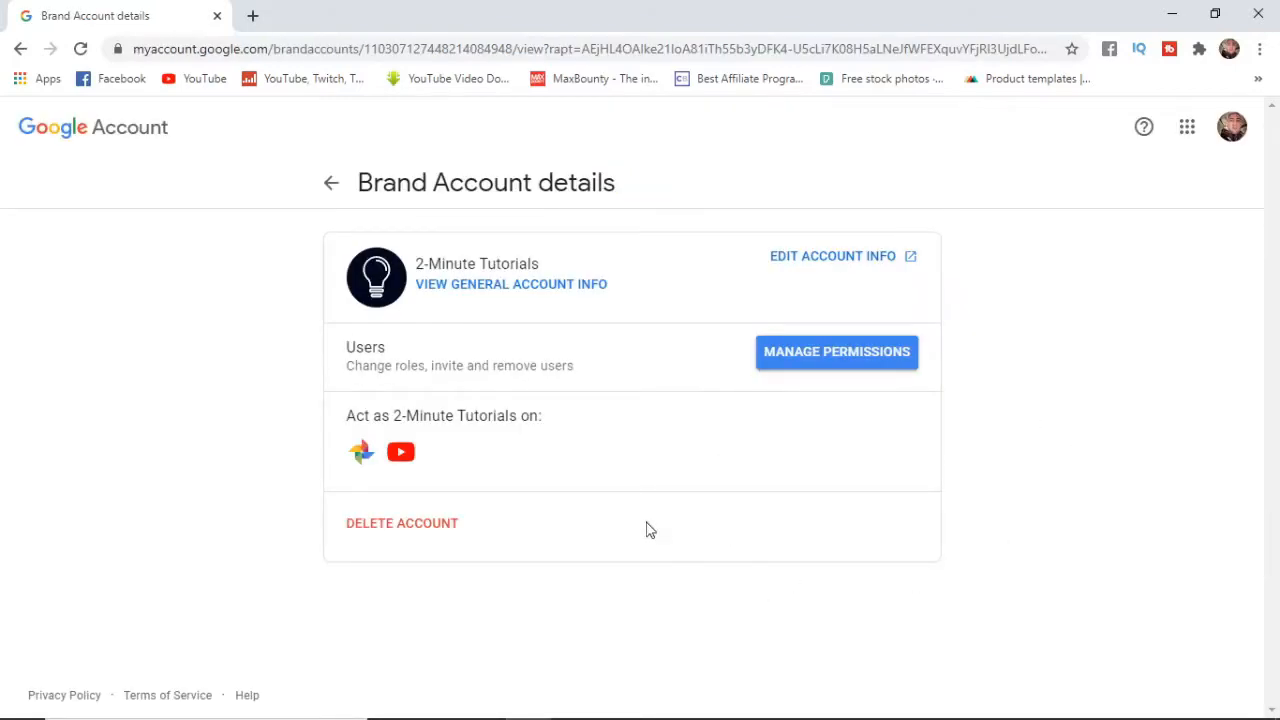
# Step: From Manage Permissions, start inviting new users to the Brand Account
pyautogui.click(836, 352)
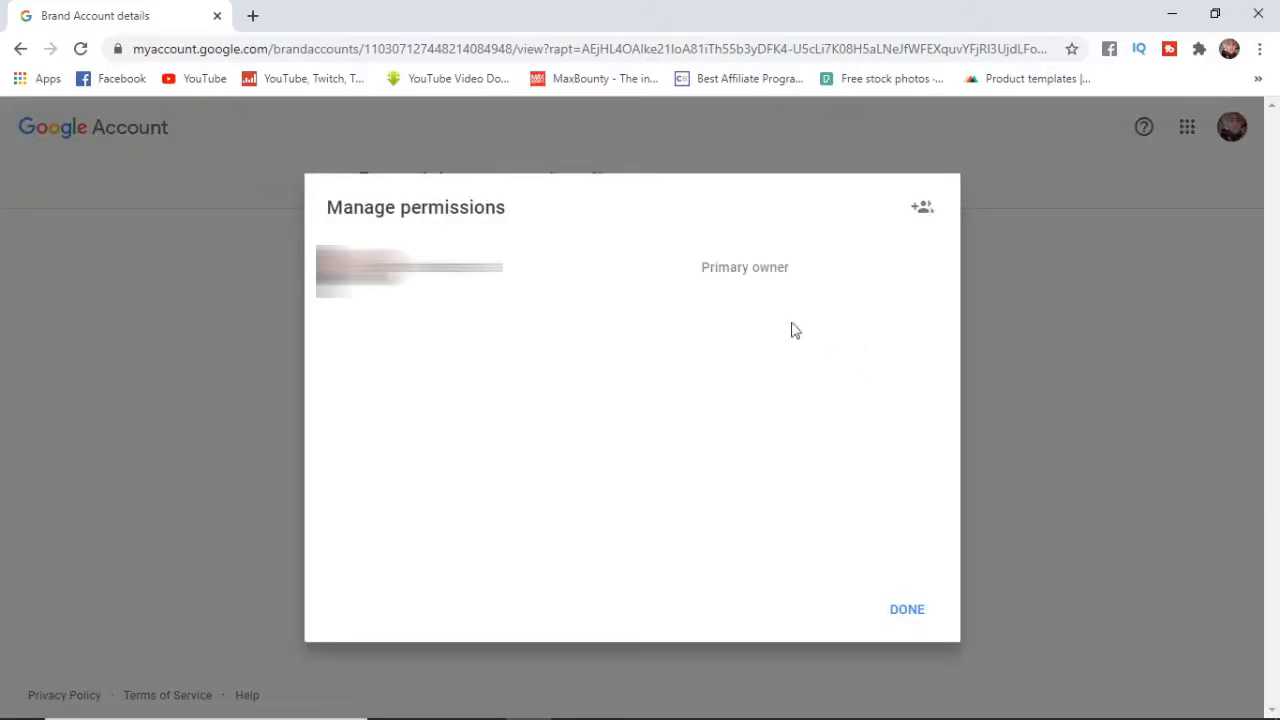
pyautogui.moveTo(844, 470)
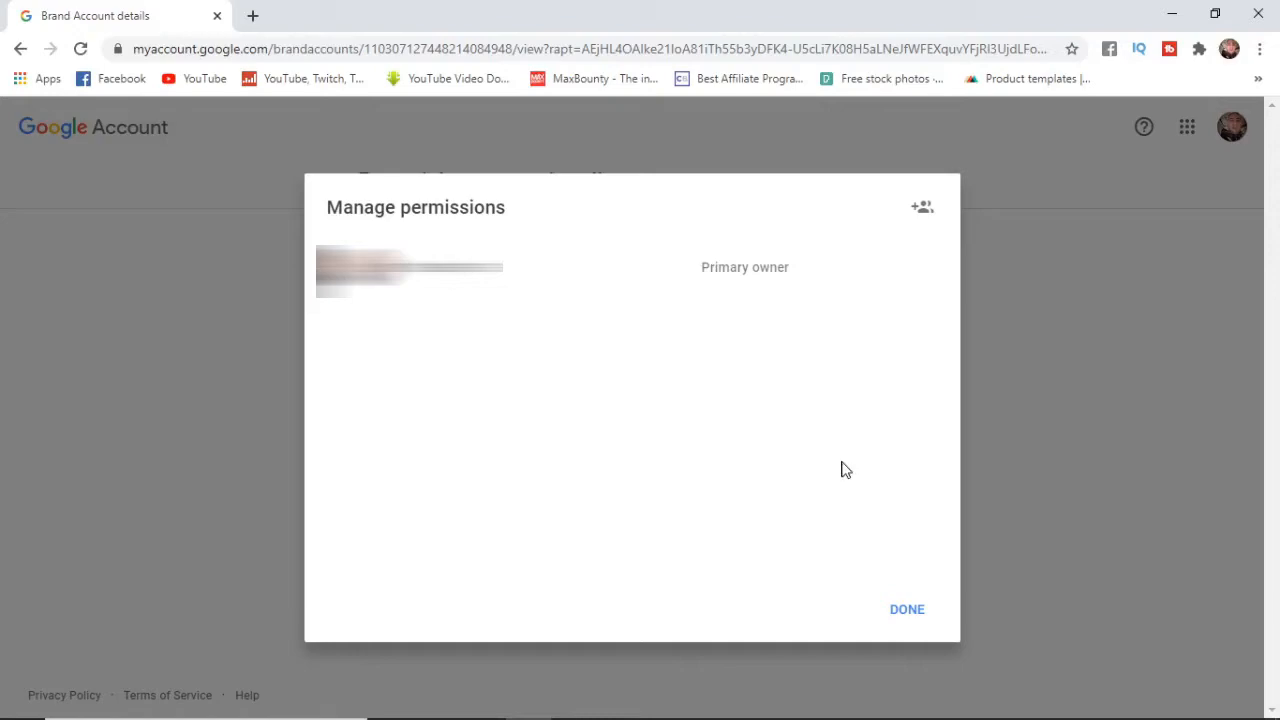
pyautogui.moveTo(920, 206)
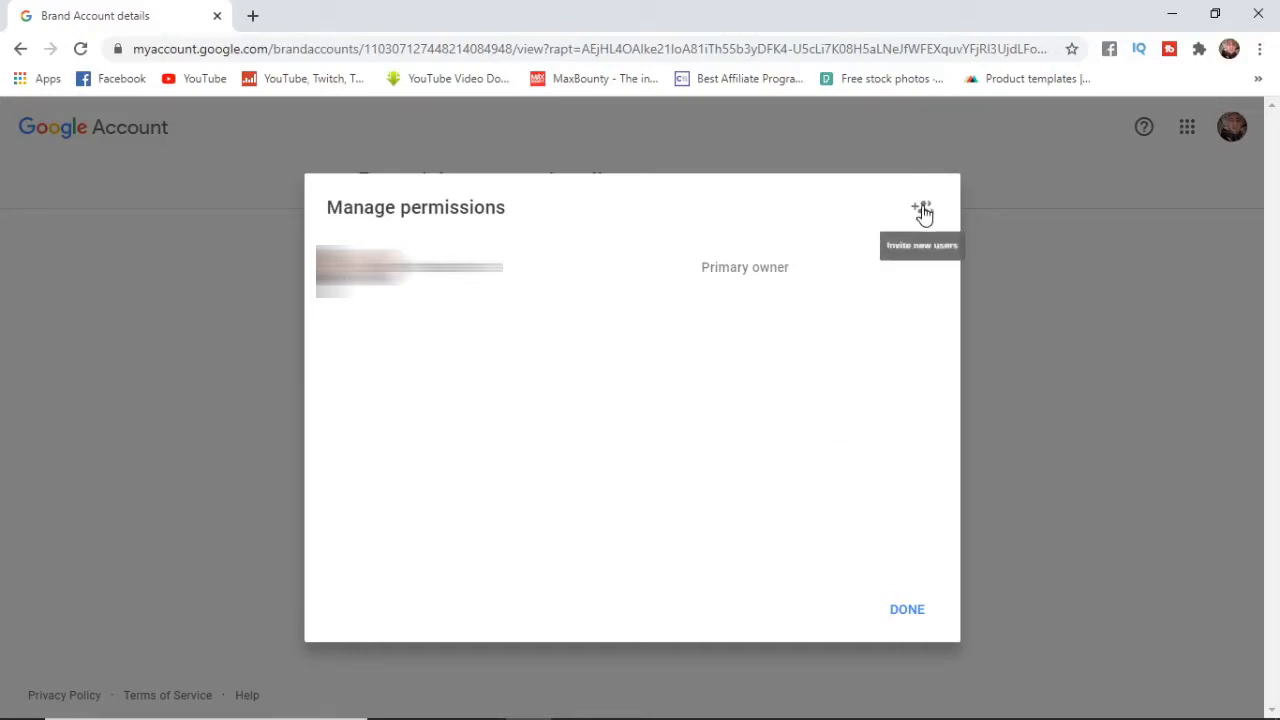
pyautogui.click(920, 206)
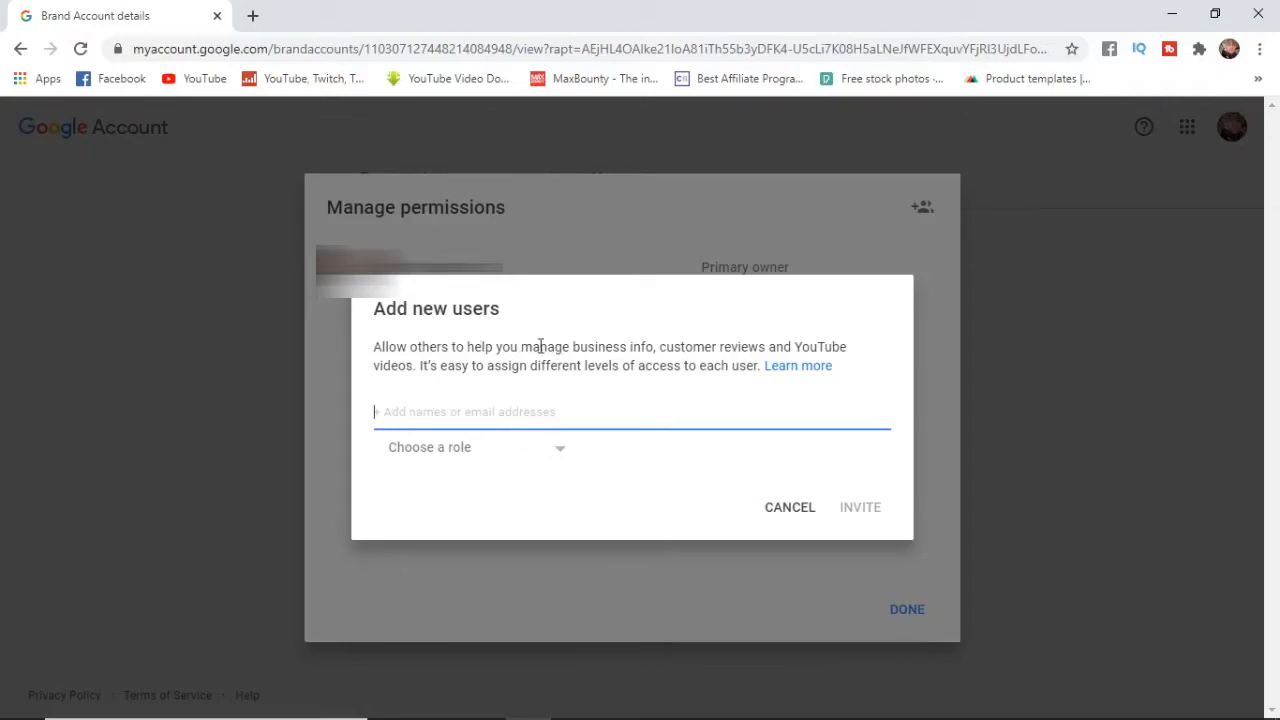
pyautogui.moveTo(824, 332)
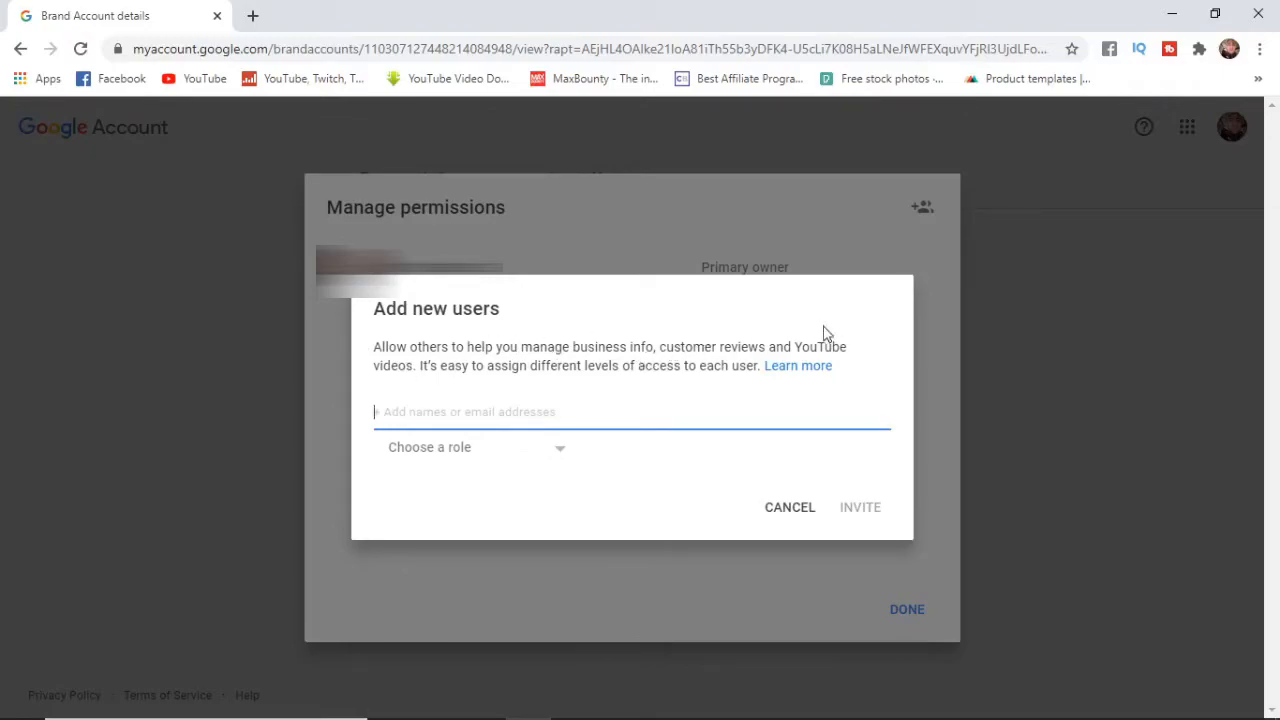
pyautogui.moveTo(560, 452)
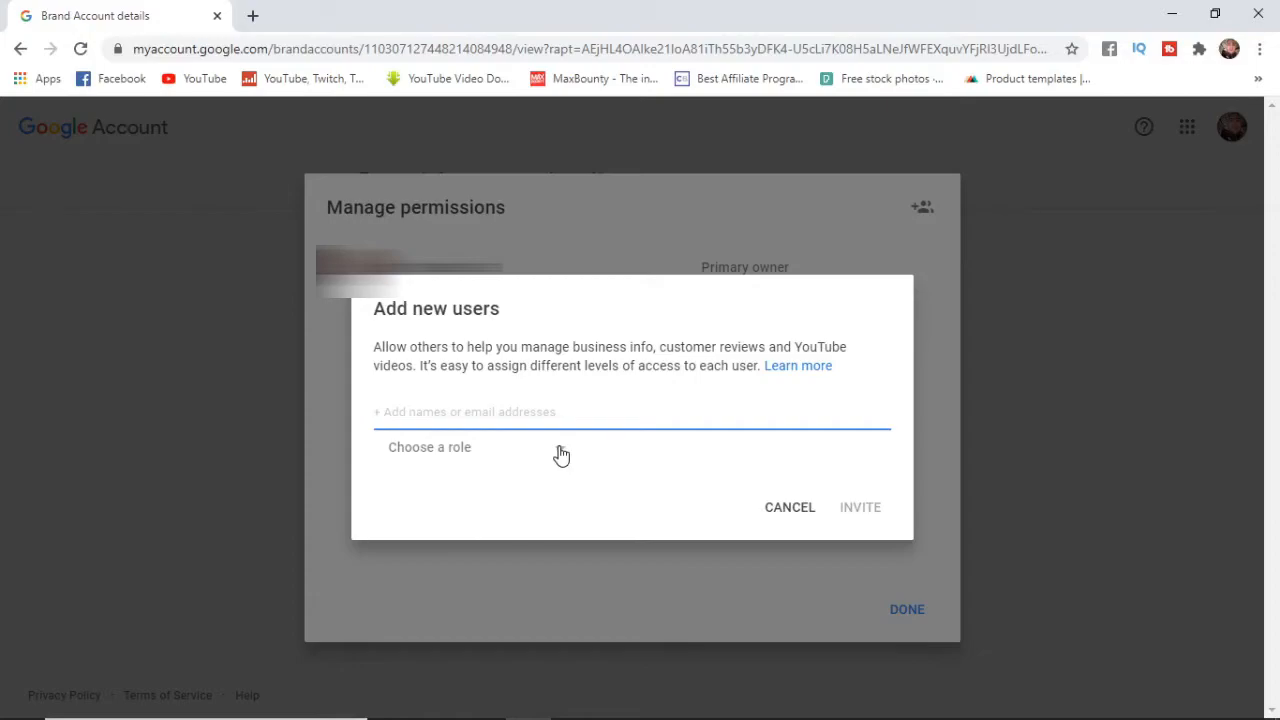
# Step: Give the new user the Owner role, then review the role choices again
pyautogui.click(460, 448)
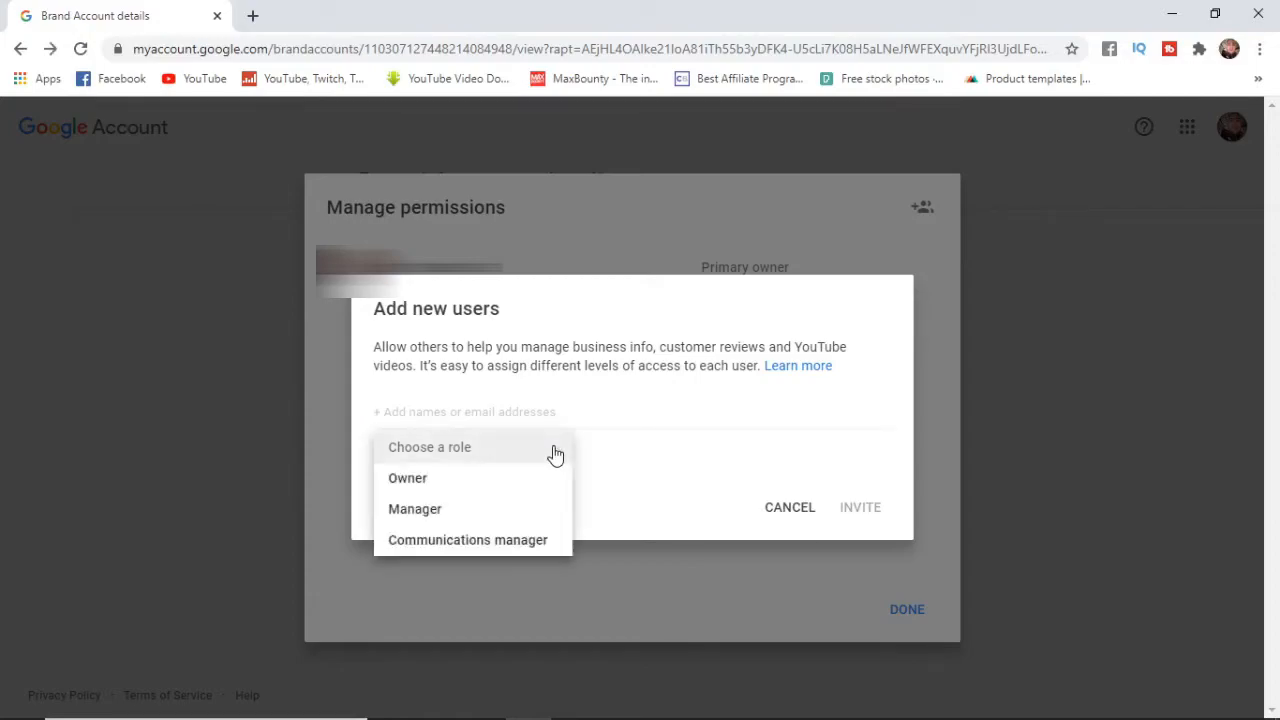
pyautogui.moveTo(408, 478)
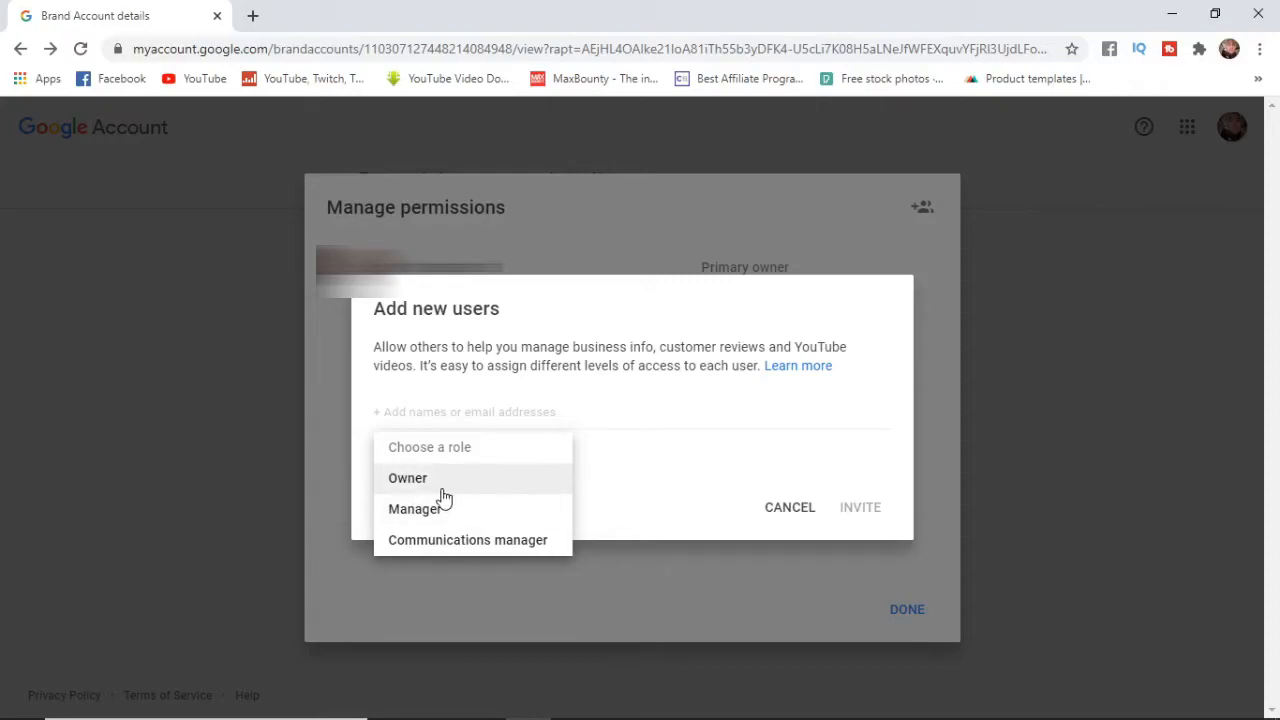
pyautogui.moveTo(424, 478)
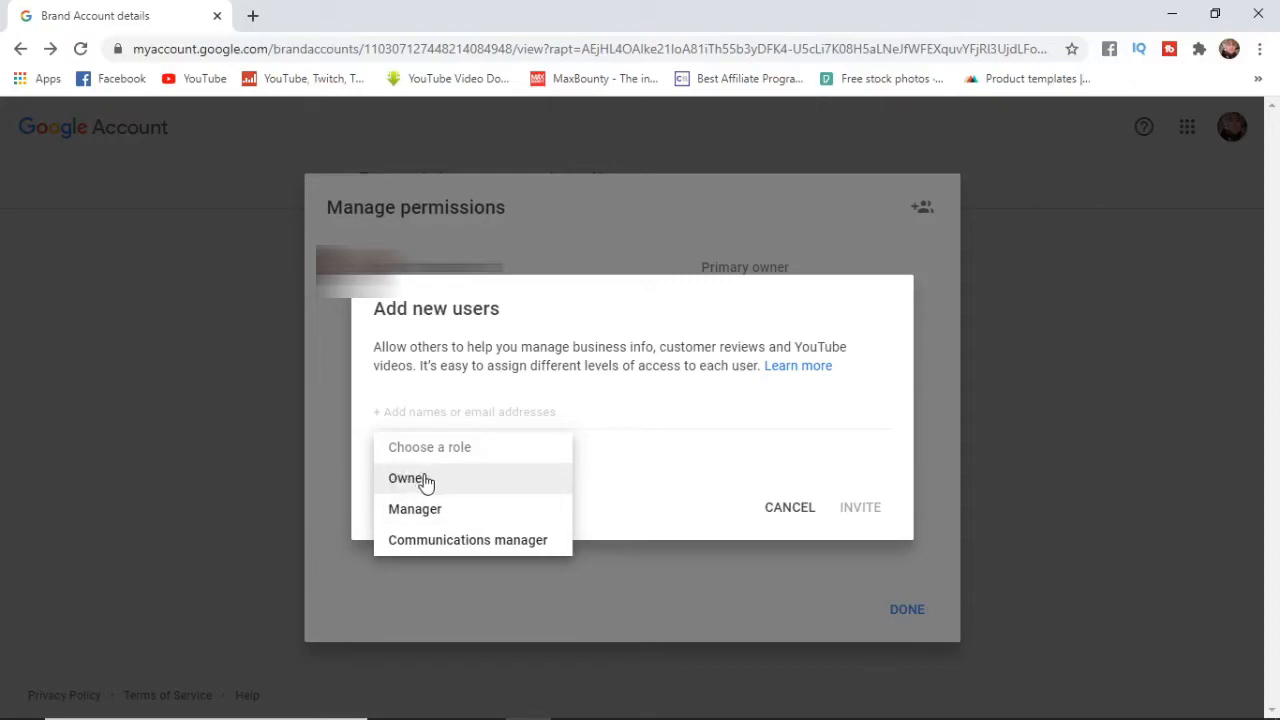
pyautogui.moveTo(444, 508)
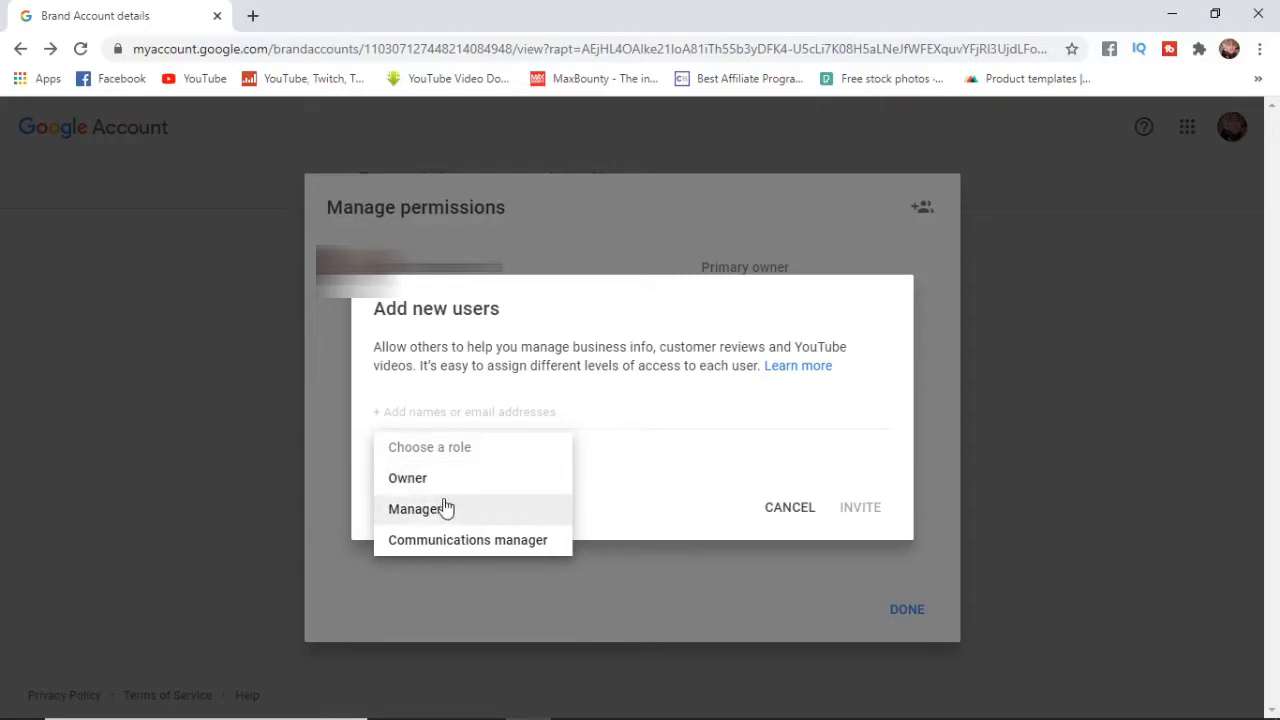
pyautogui.moveTo(408, 476)
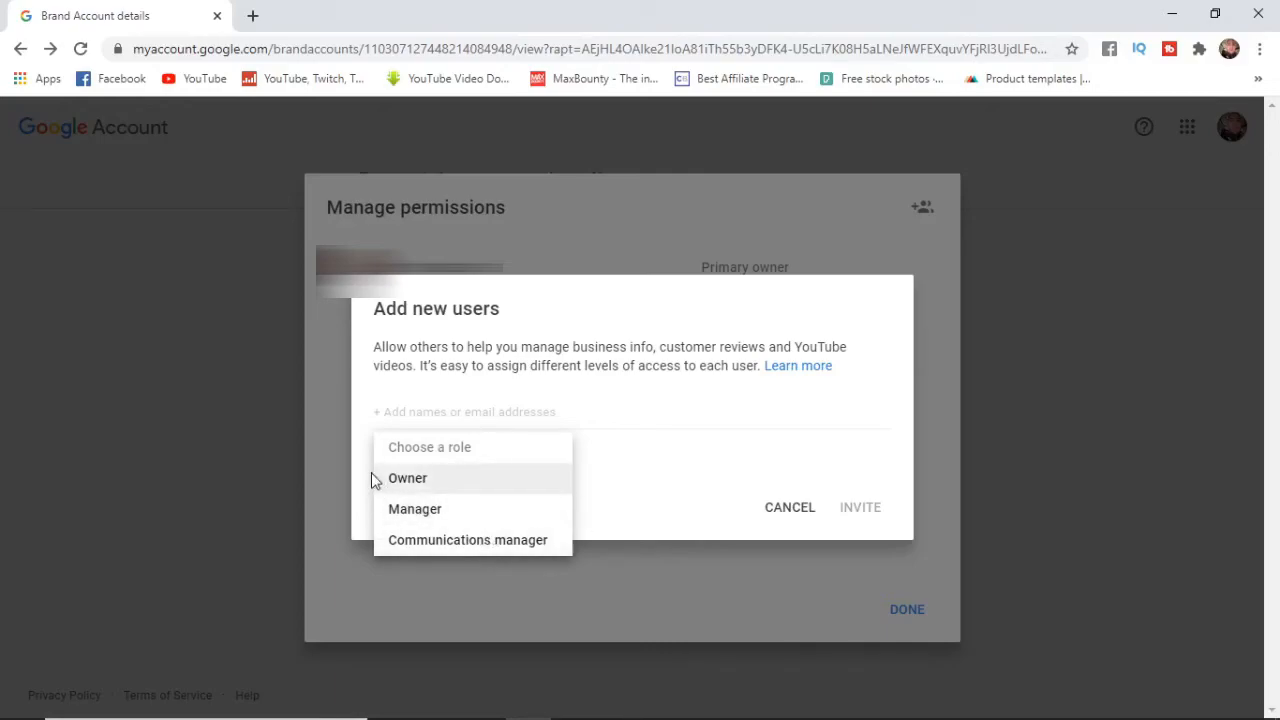
pyautogui.click(408, 478)
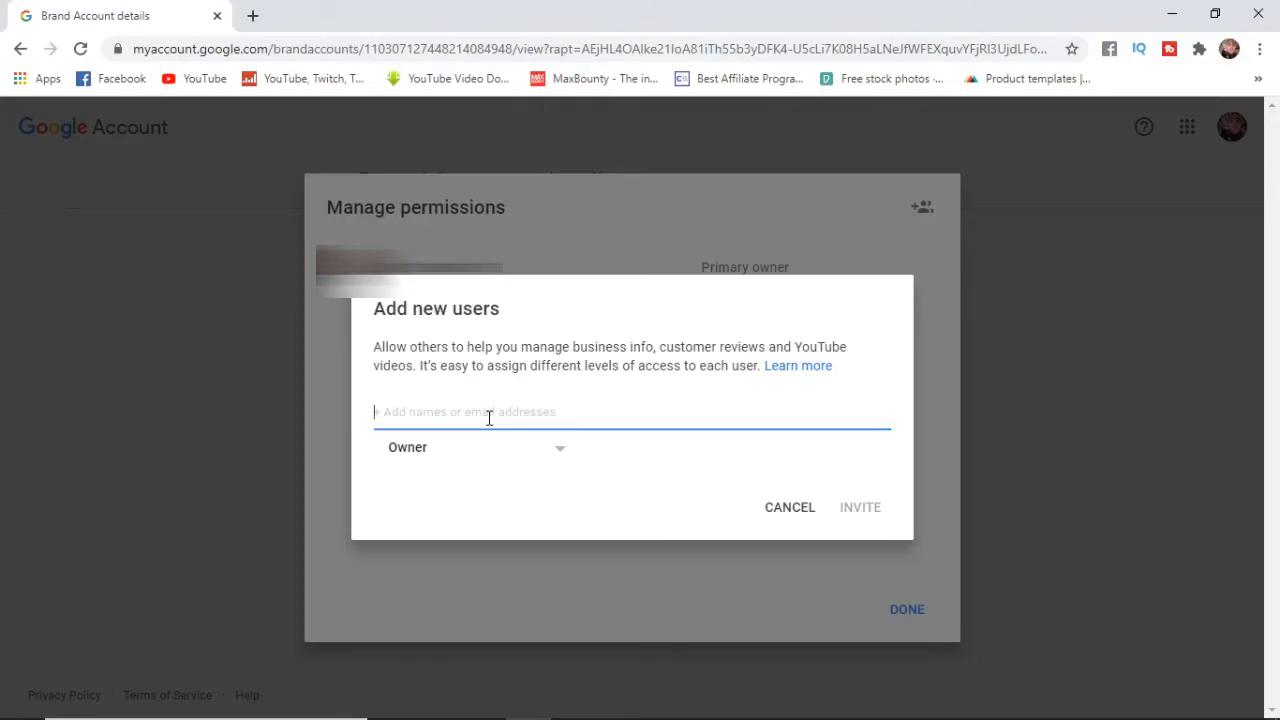
pyautogui.click(472, 448)
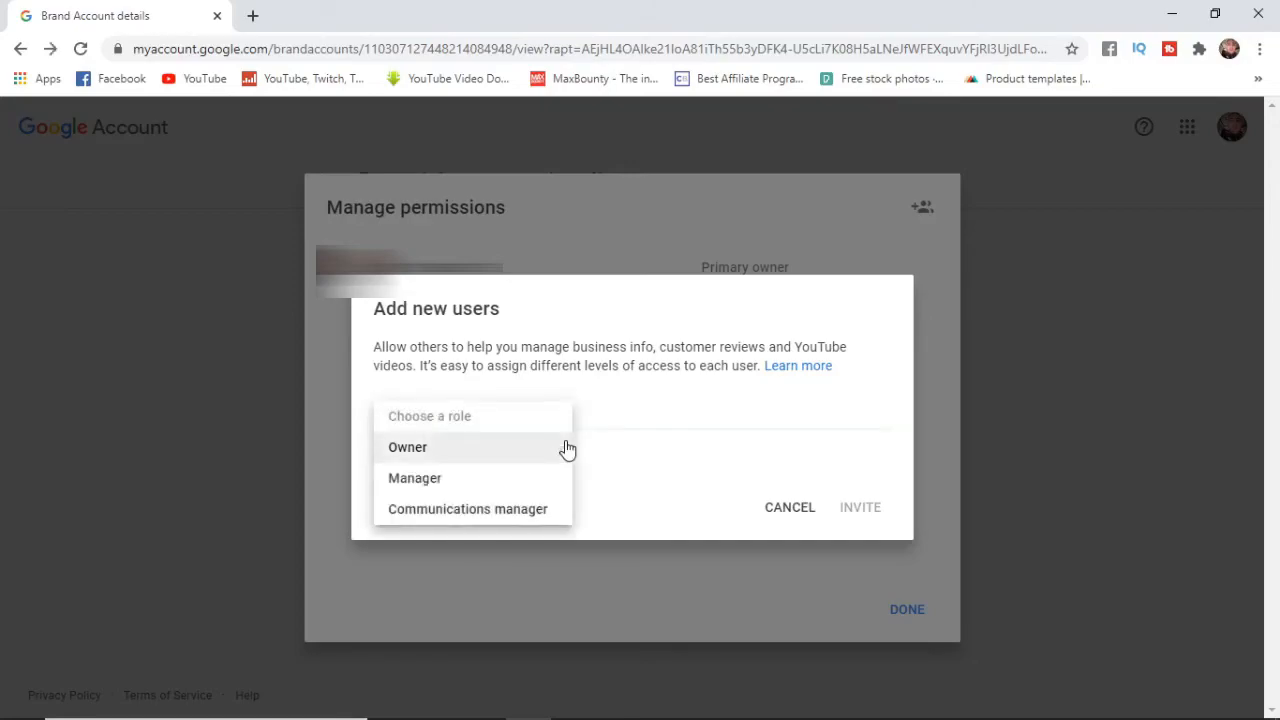